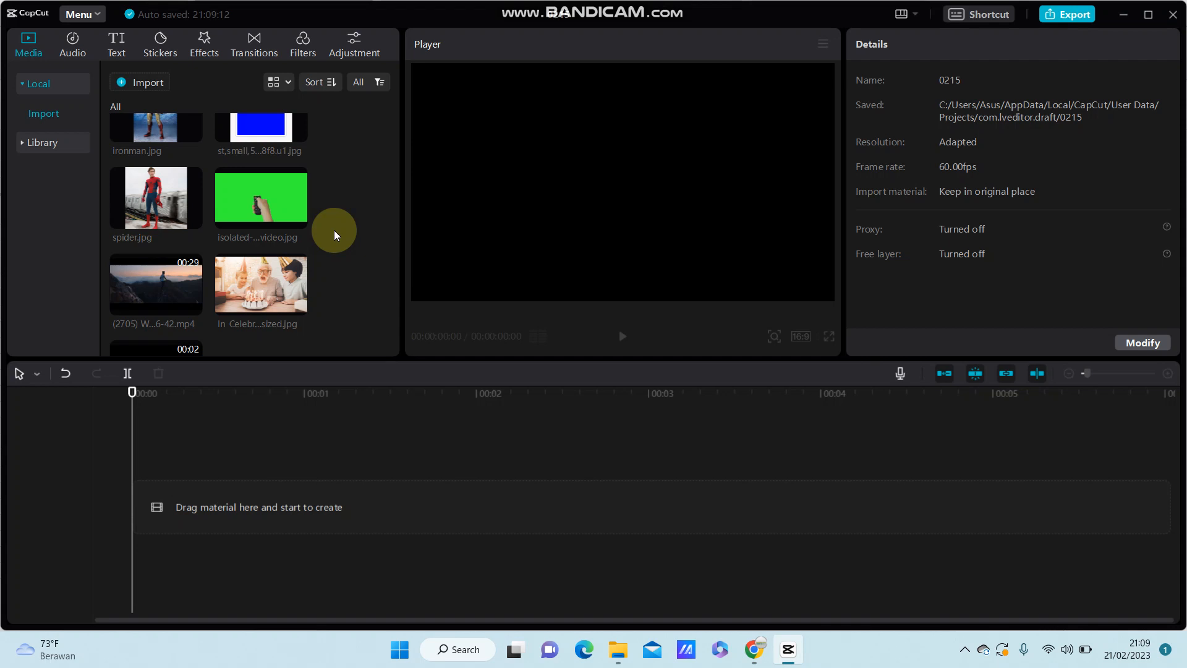
mouse_move(333, 236)
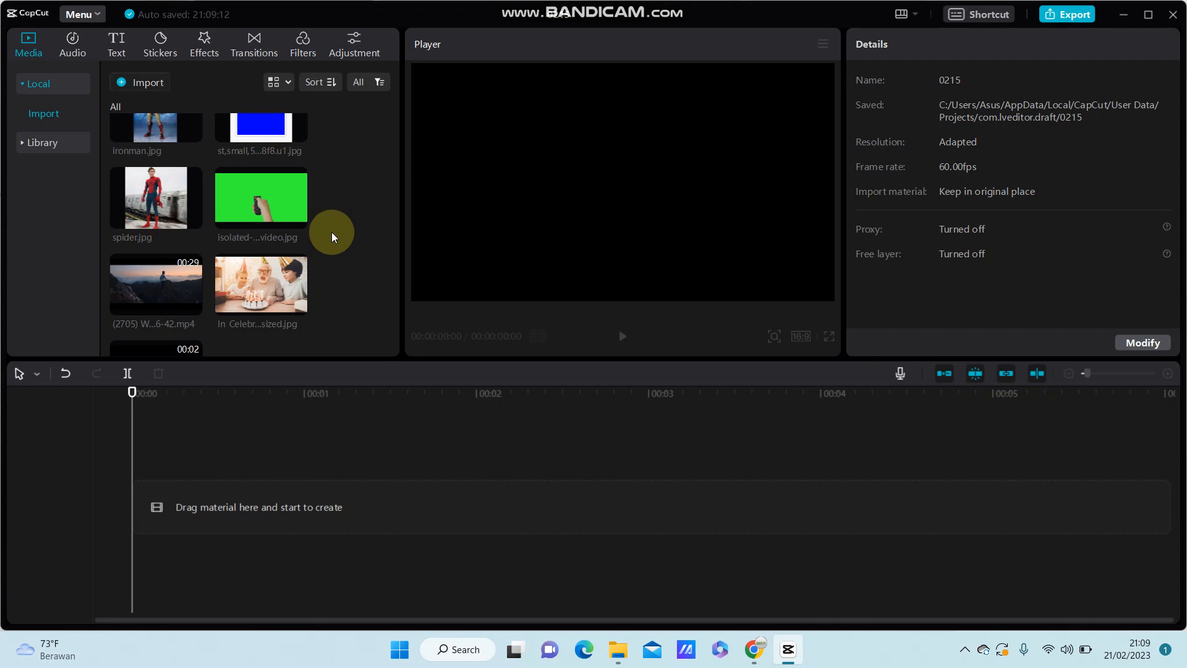
mouse_move(348, 249)
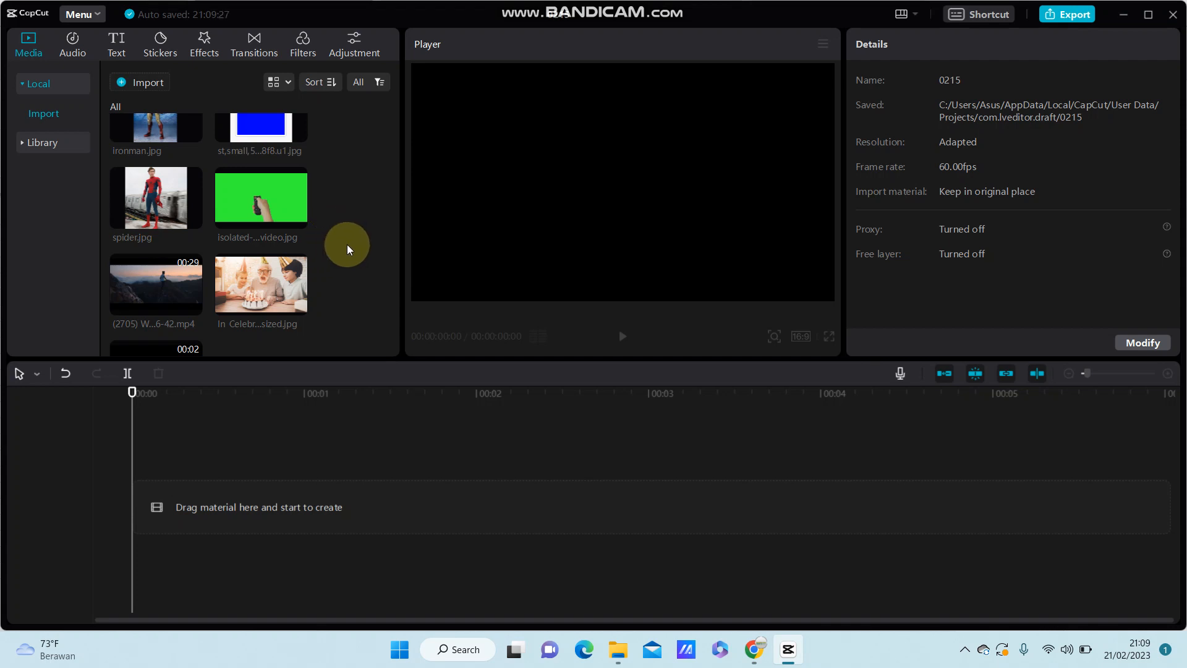
mouse_move(363, 253)
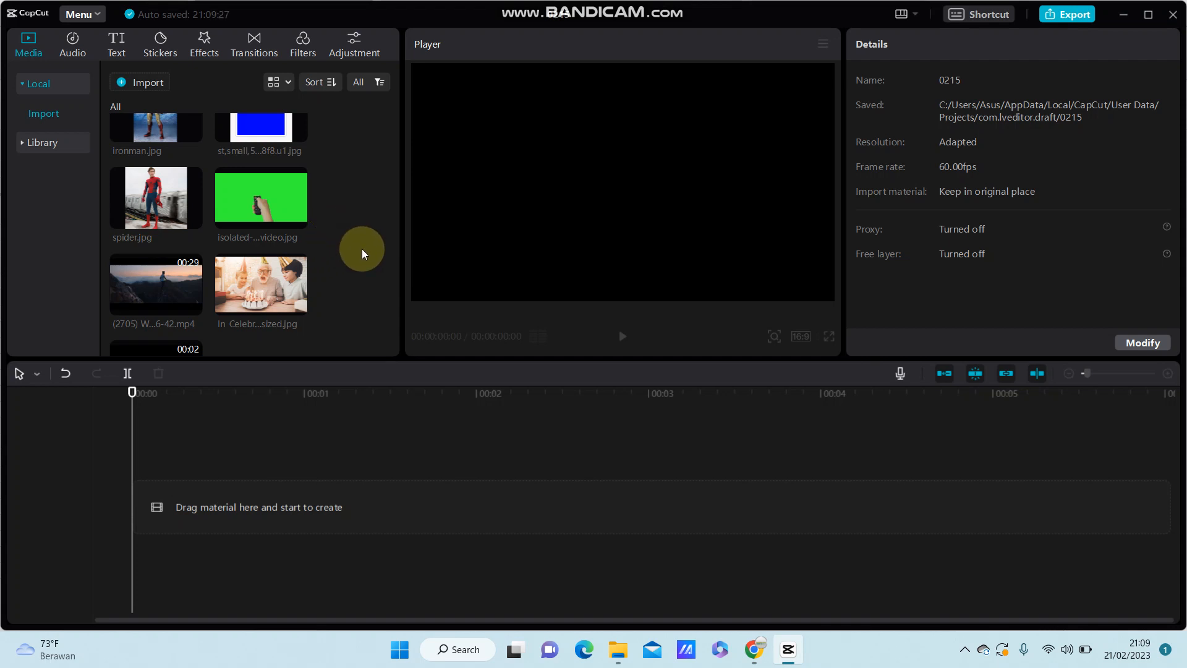
- Browse to the Birthday sticker collection and scroll to the party-popper sticker
scroll(down, 3)
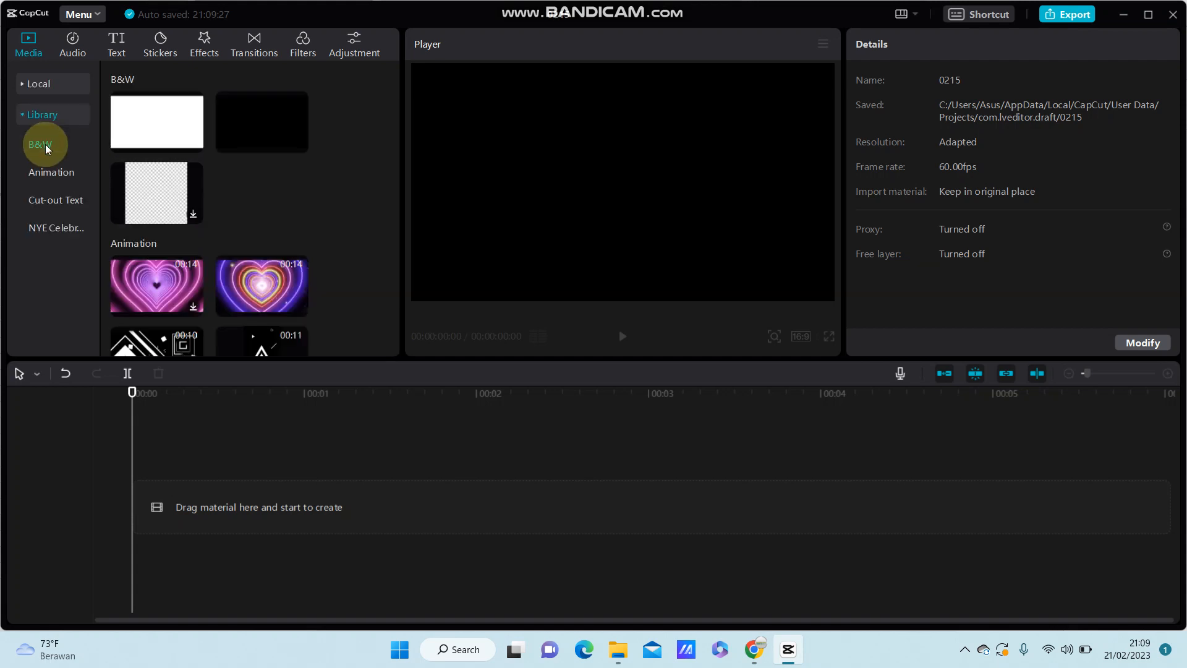
mouse_move(296, 142)
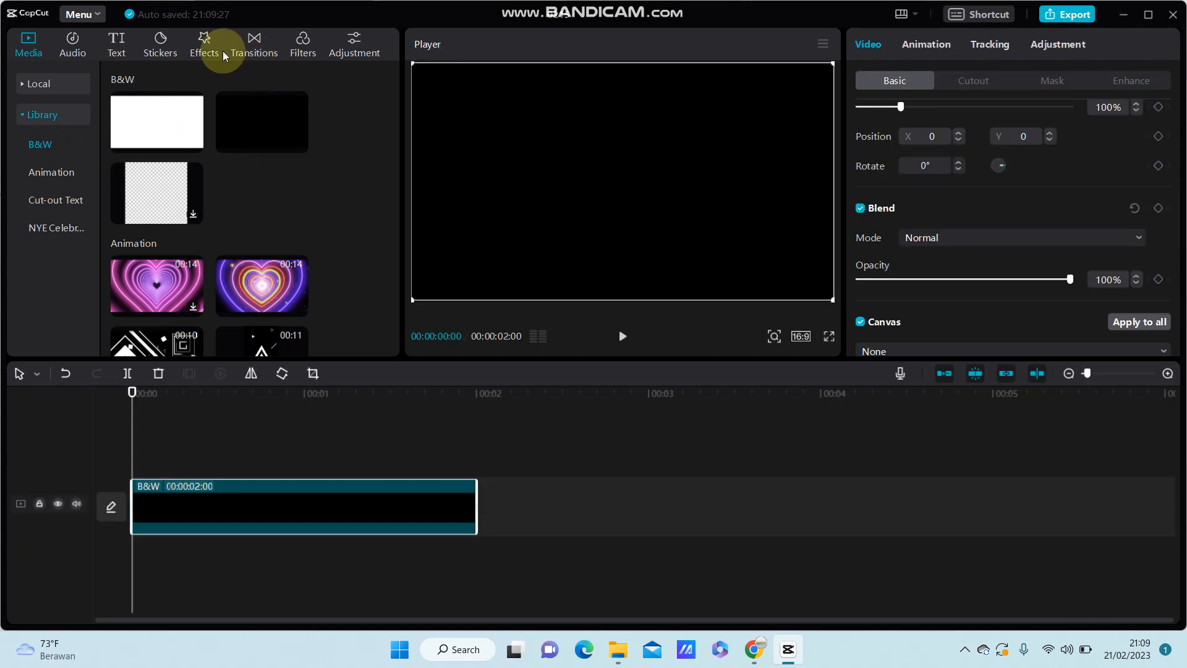
click(159, 44)
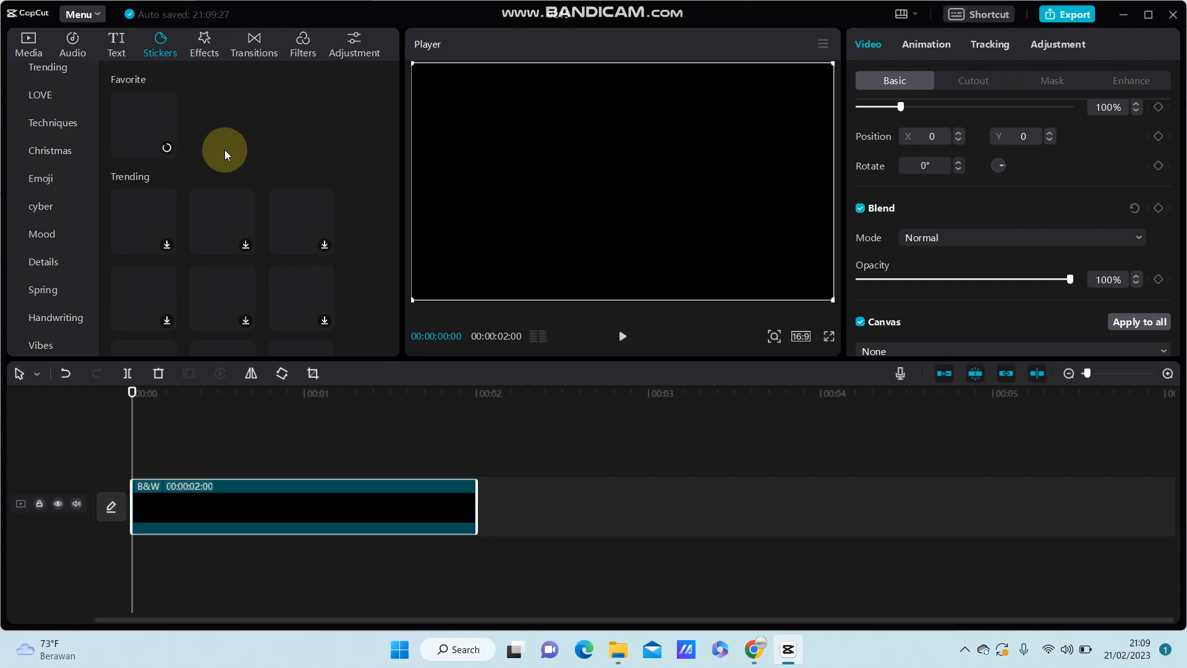
mouse_move(355, 235)
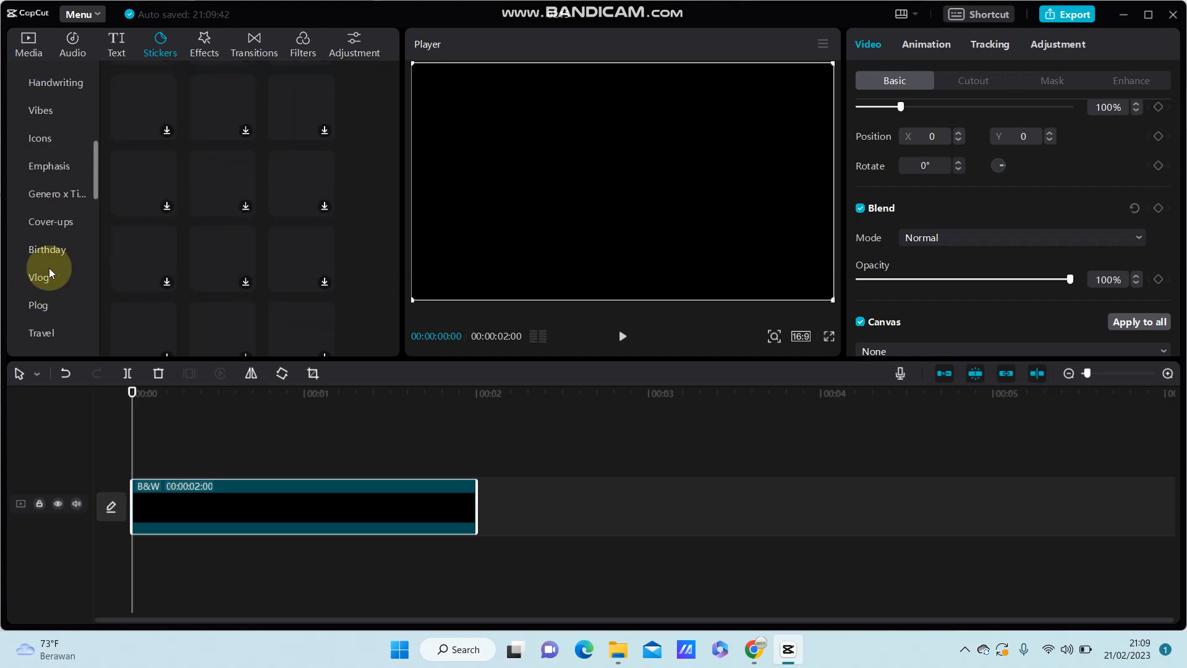
click(47, 250)
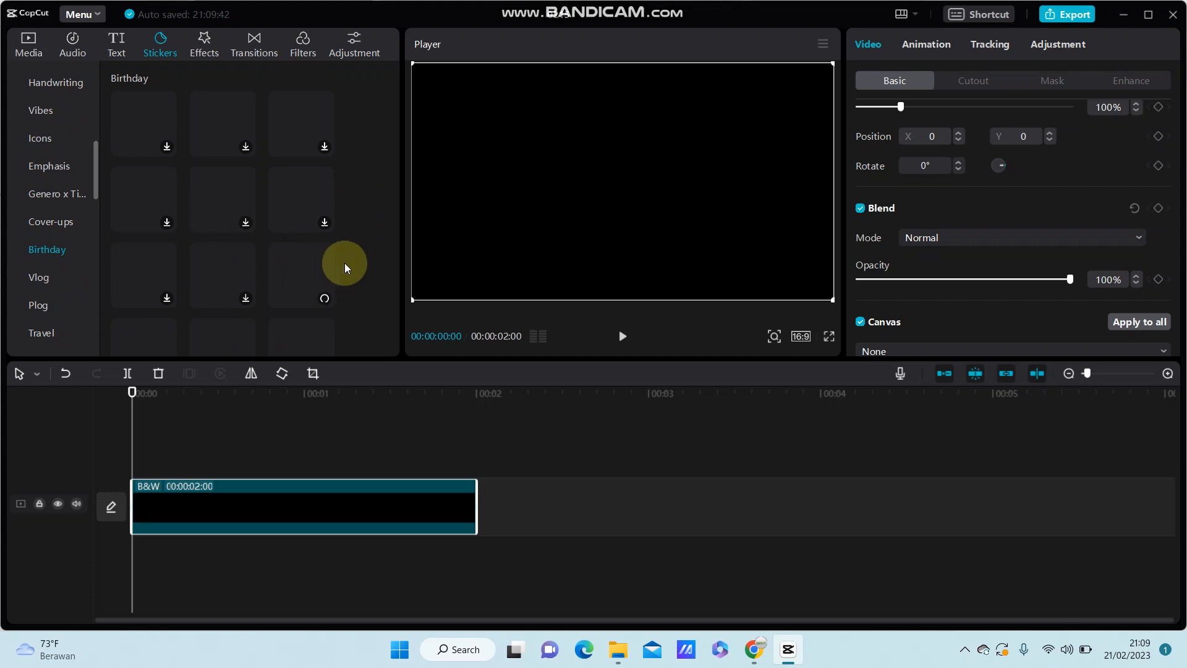
mouse_move(365, 256)
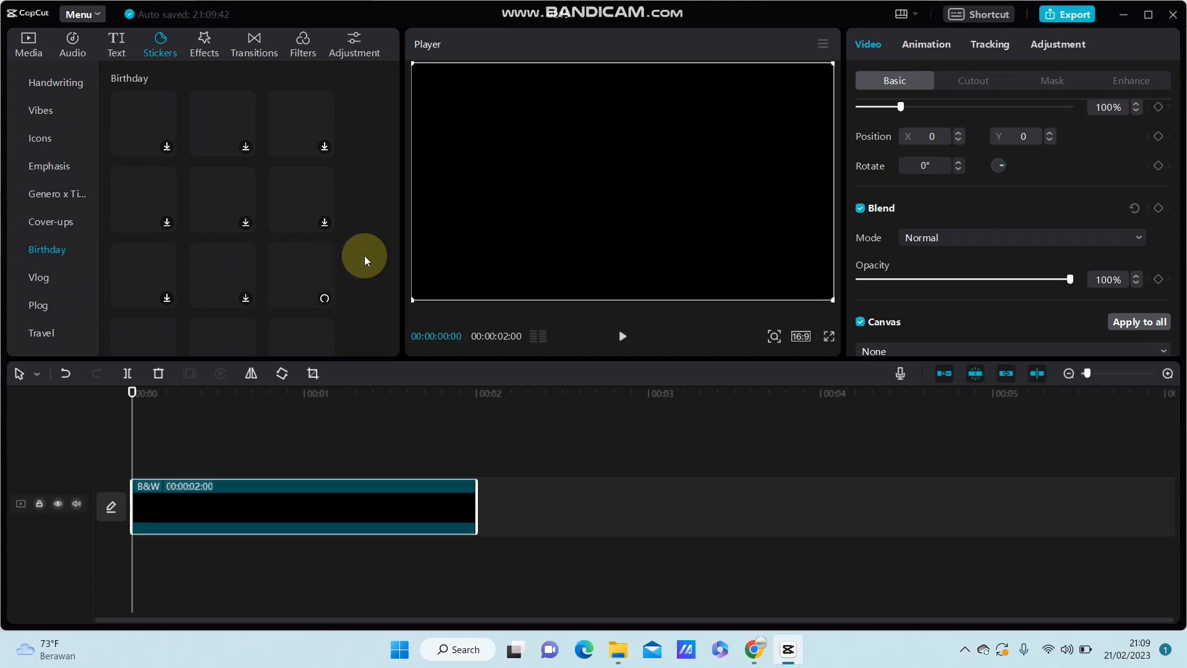
scroll(down, 3)
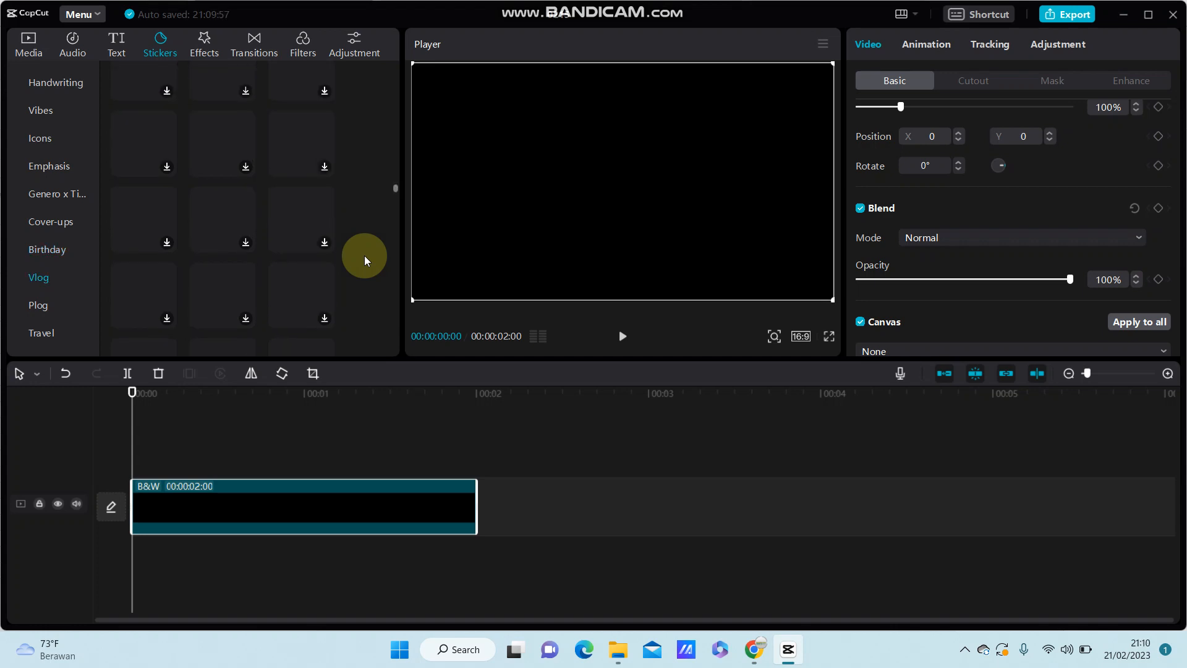
scroll(down, 3)
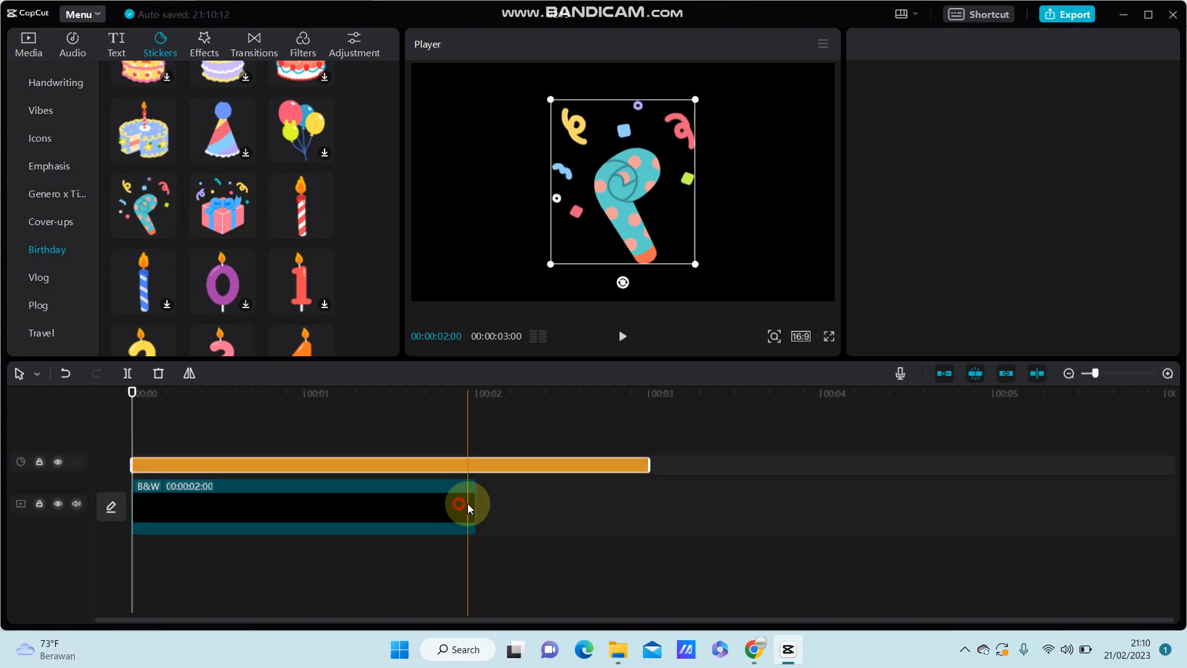
- Stretch the black clip's right edge out to three seconds under the sticker
drag(466, 503, 647, 506)
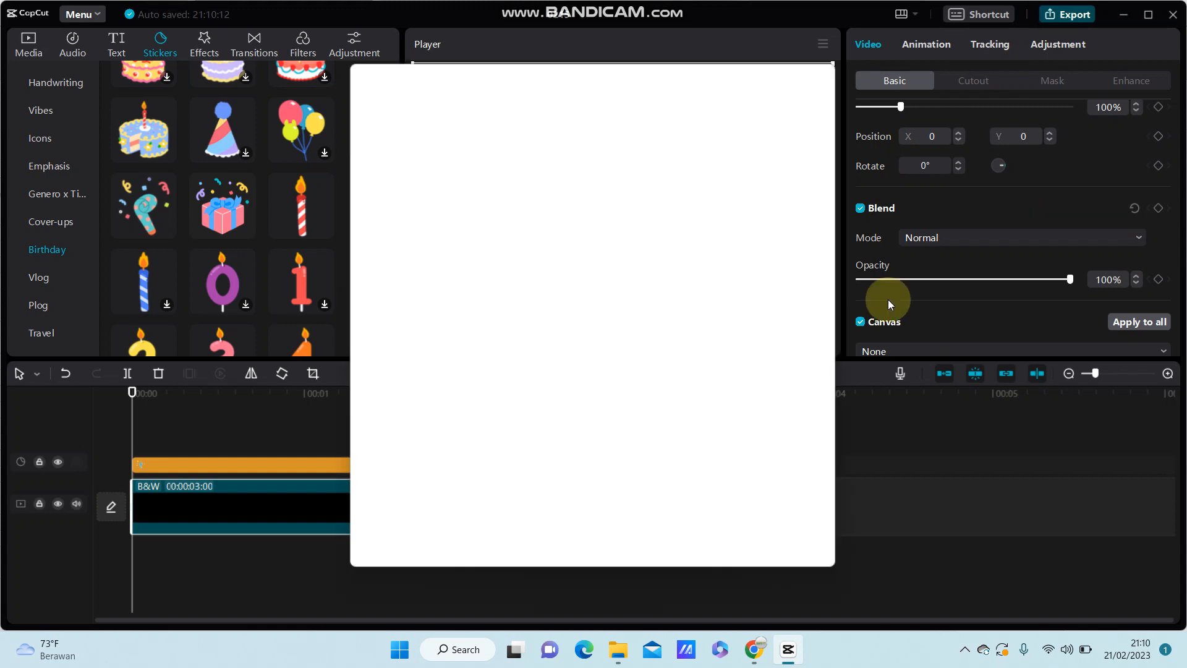
- Export the clip as 0215(1) at 720P mp4 60fps and dismiss the finished notice
click(1067, 14)
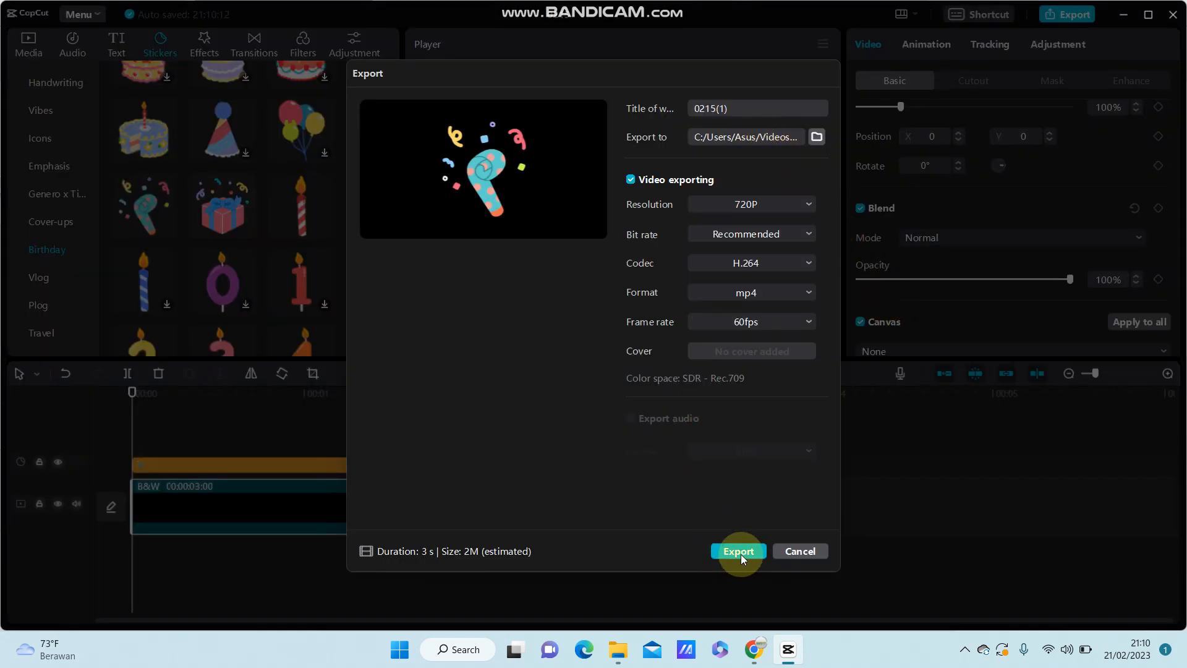
click(738, 551)
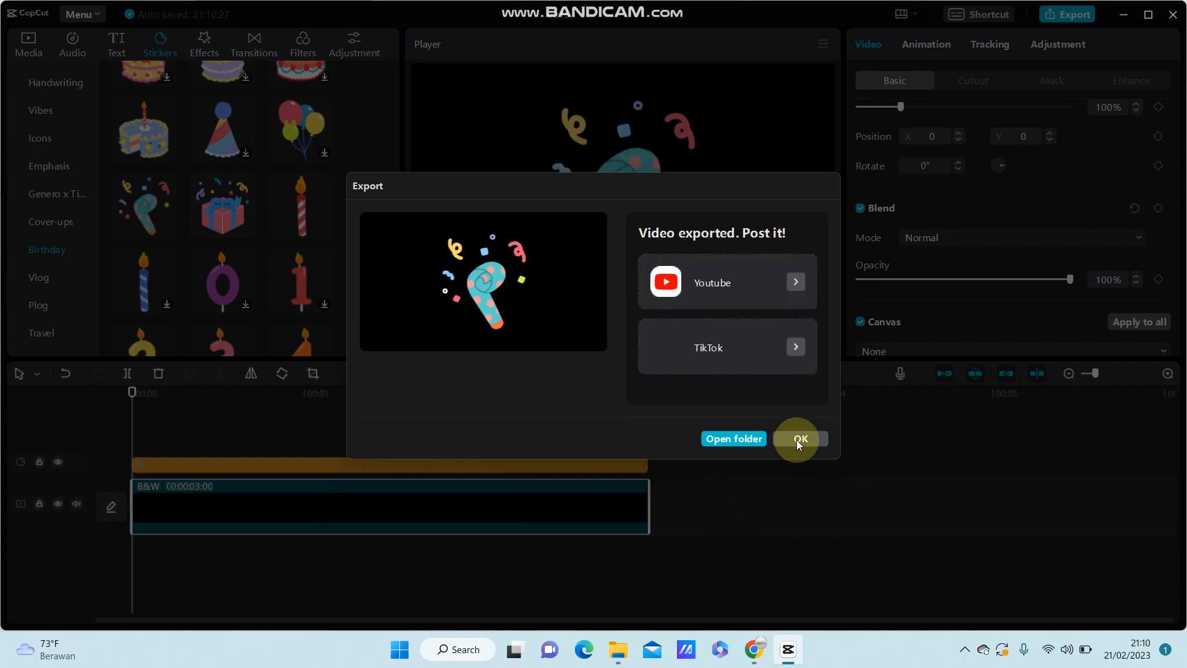
click(801, 438)
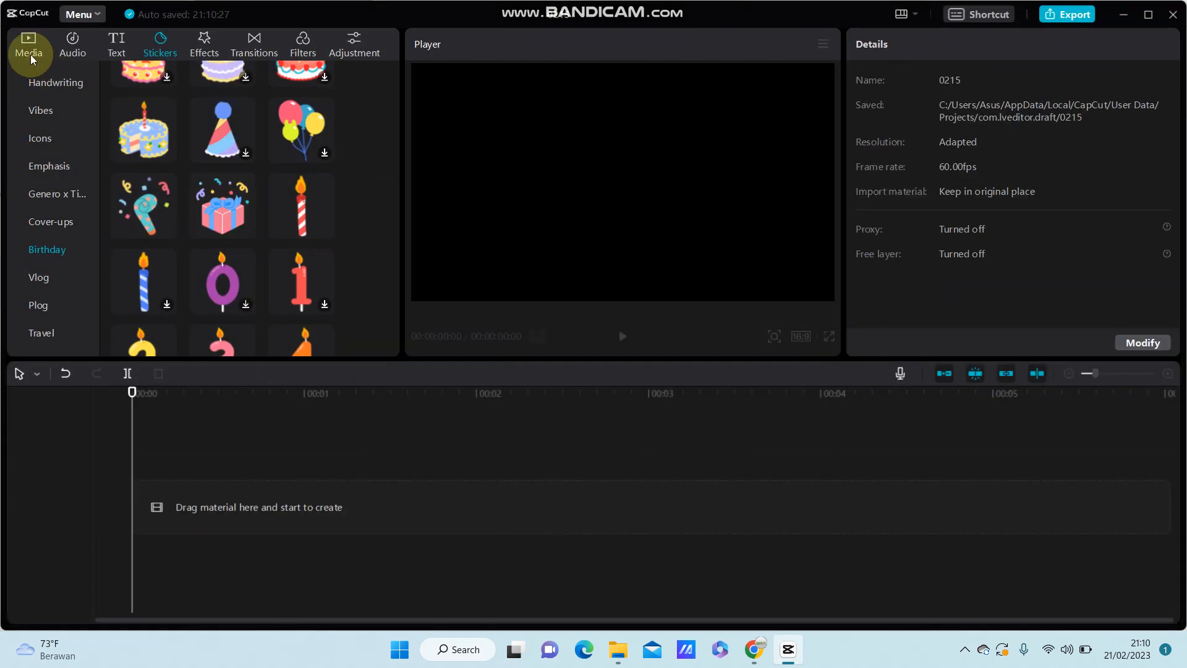
- Return to local media and import the exported 0215(1) sticker video
click(24, 42)
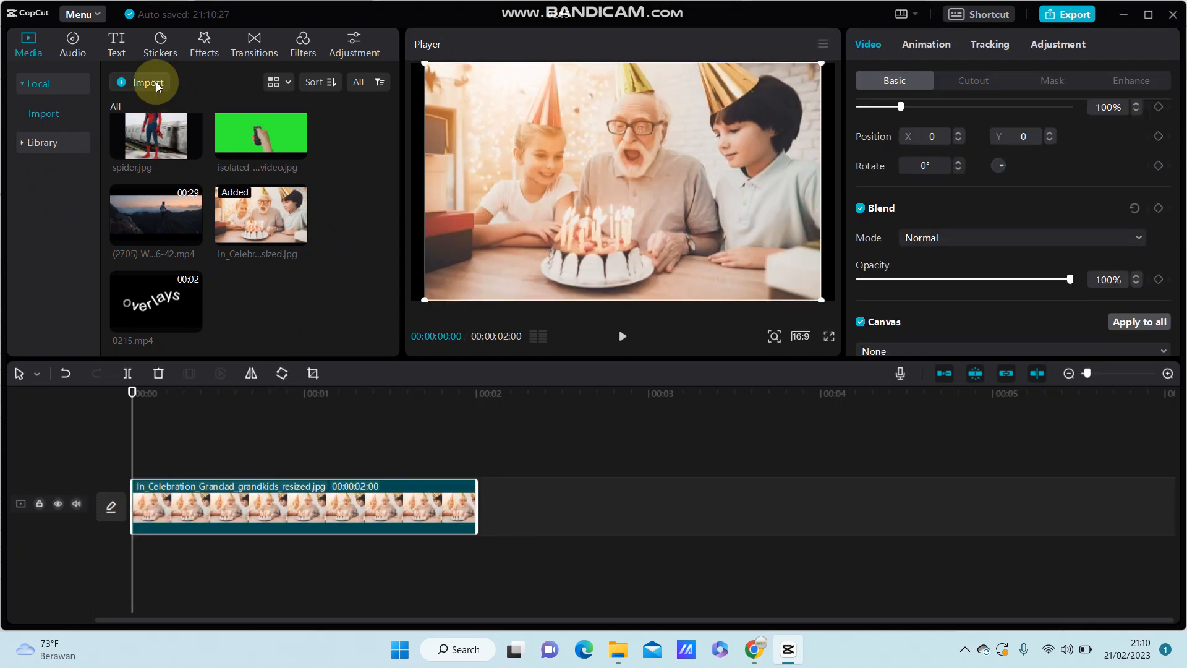
click(150, 81)
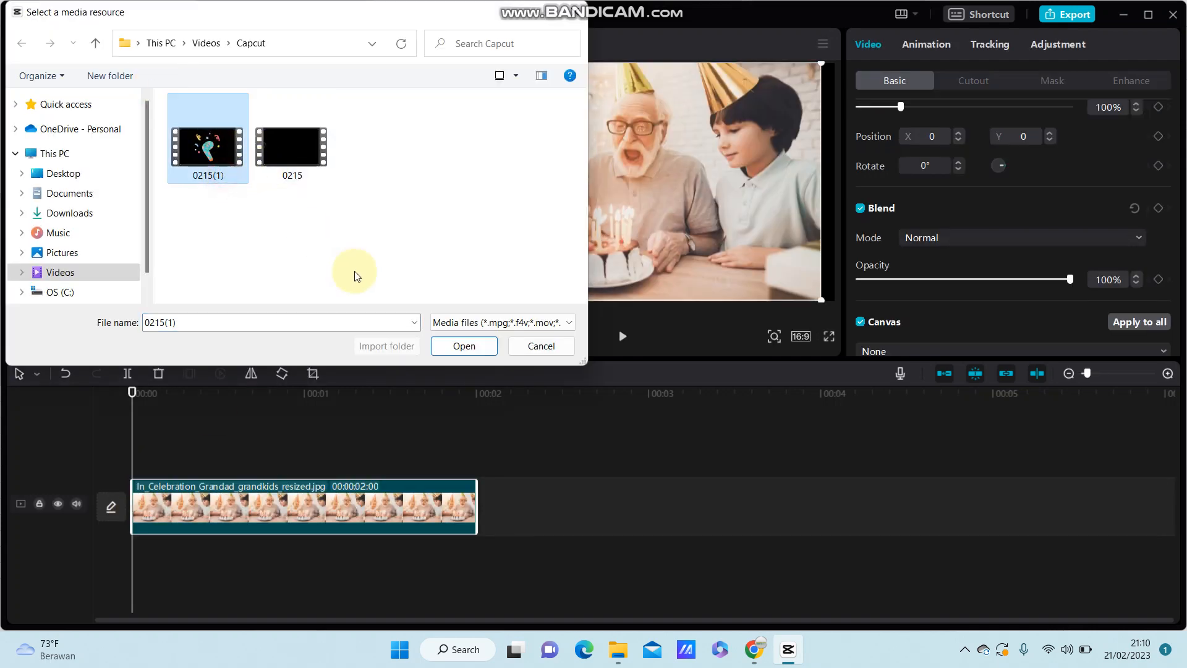
click(463, 346)
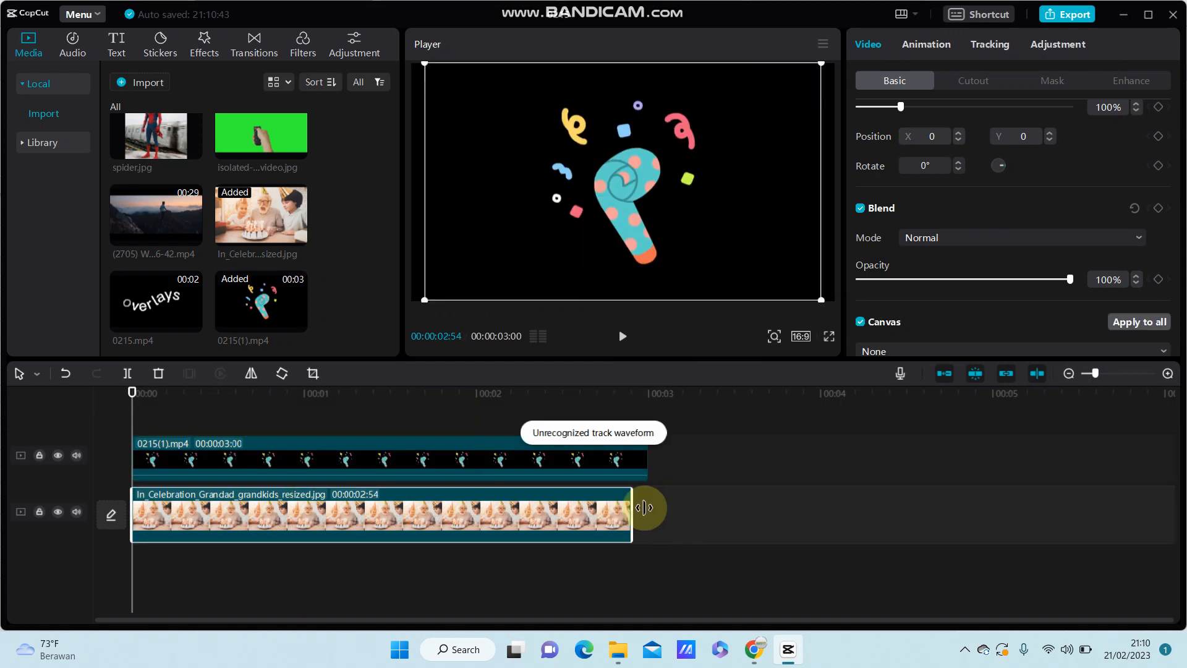
- Select the party-popper sticker clip on the timeline
click(329, 461)
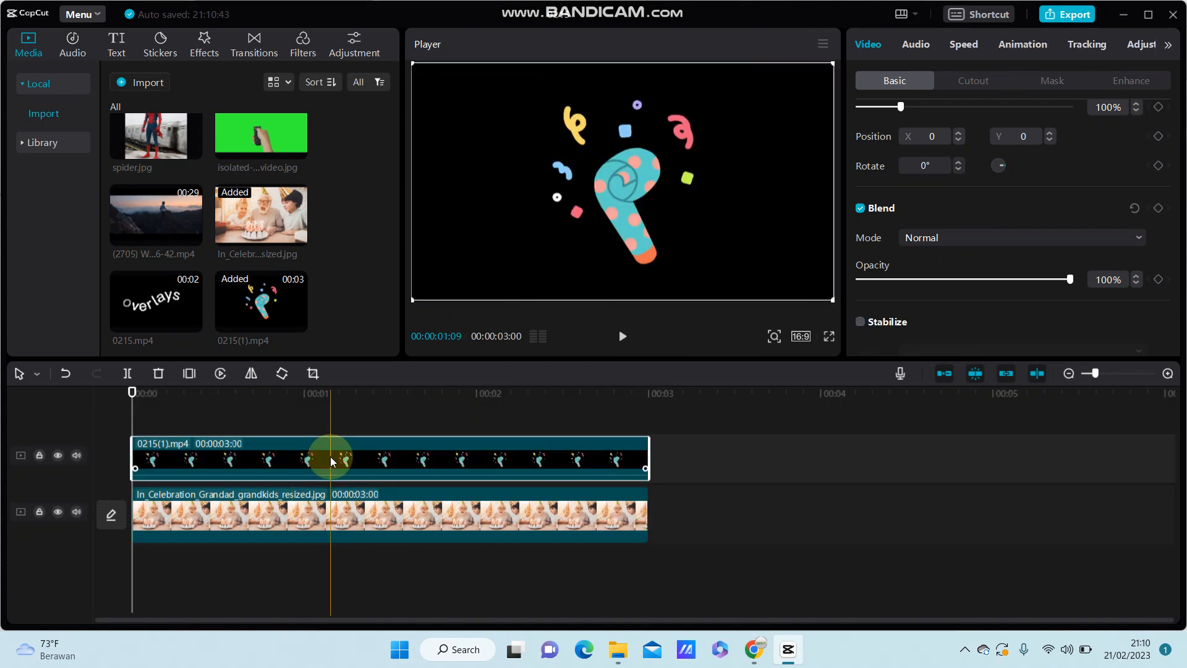
mouse_move(704, 359)
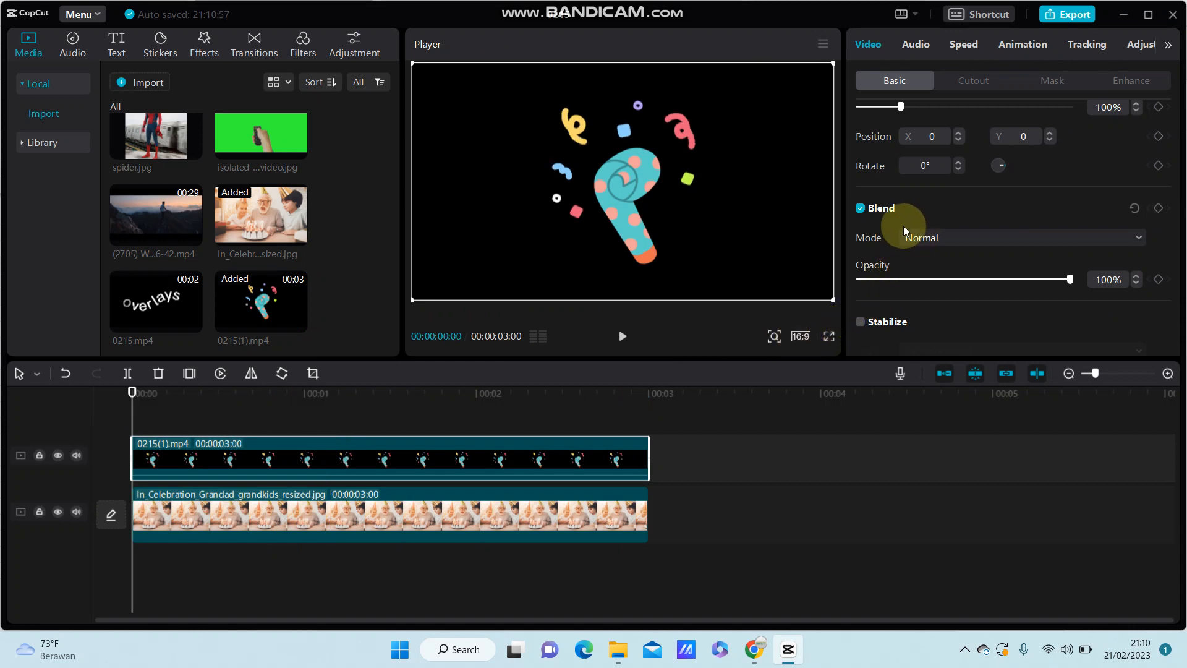
mouse_move(894, 247)
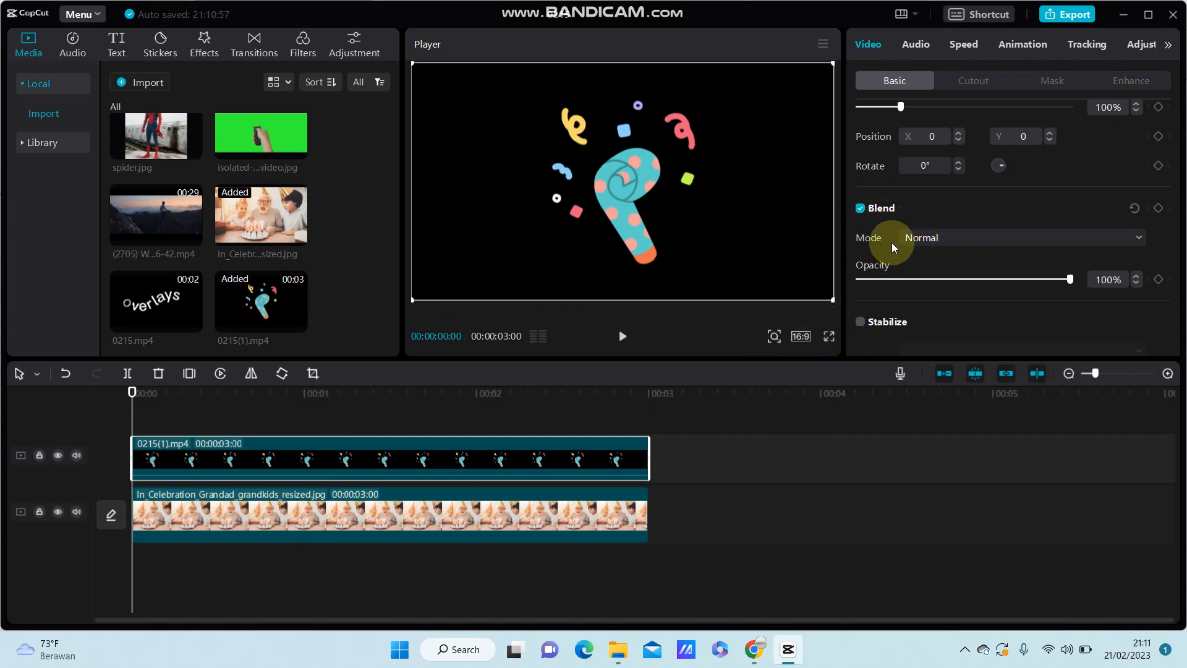
- Try Overlay, Brighten, Screen and Darken blend modes, land on Soft light and play it back
click(1021, 238)
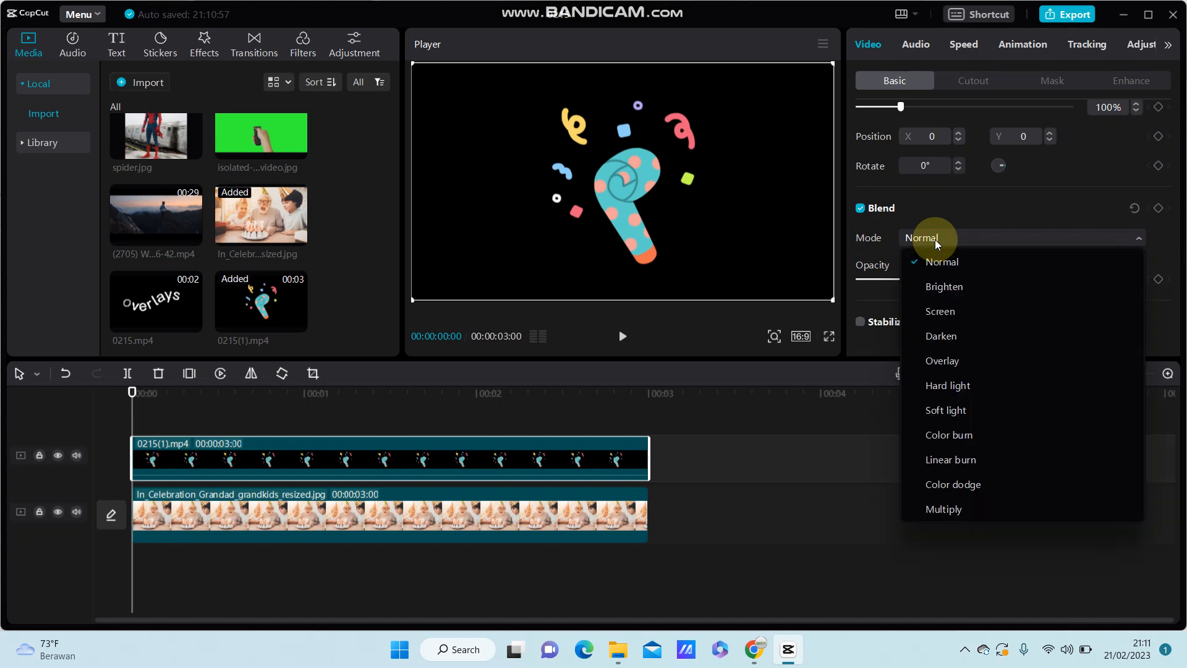
click(942, 361)
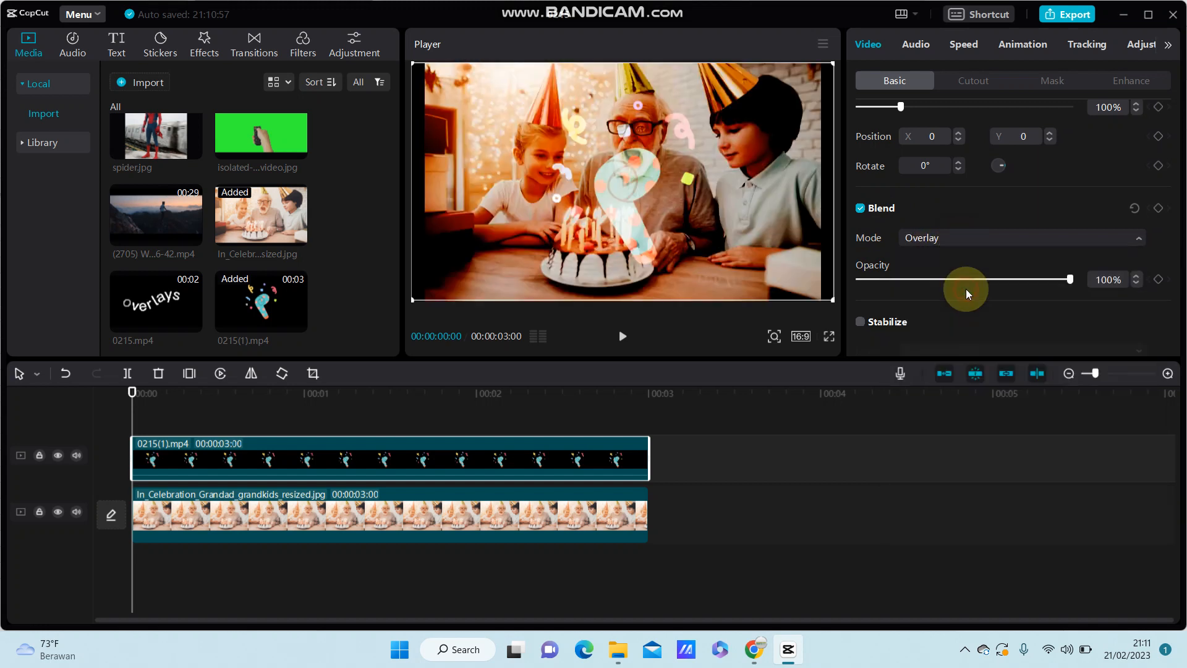
click(1021, 237)
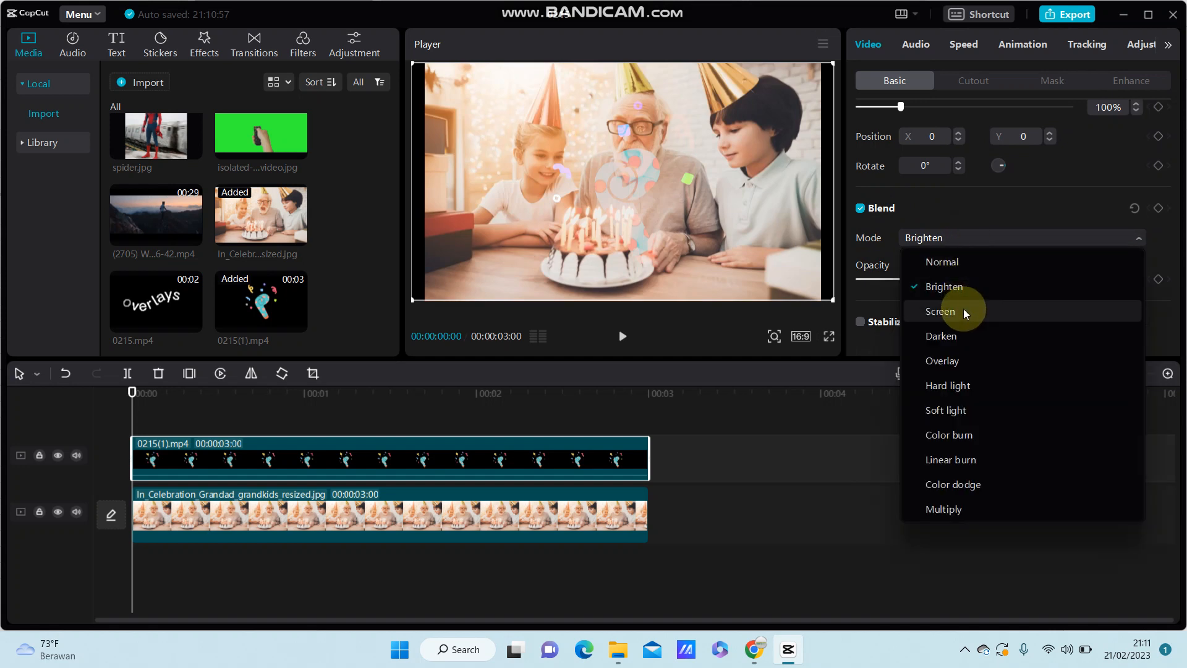
click(940, 312)
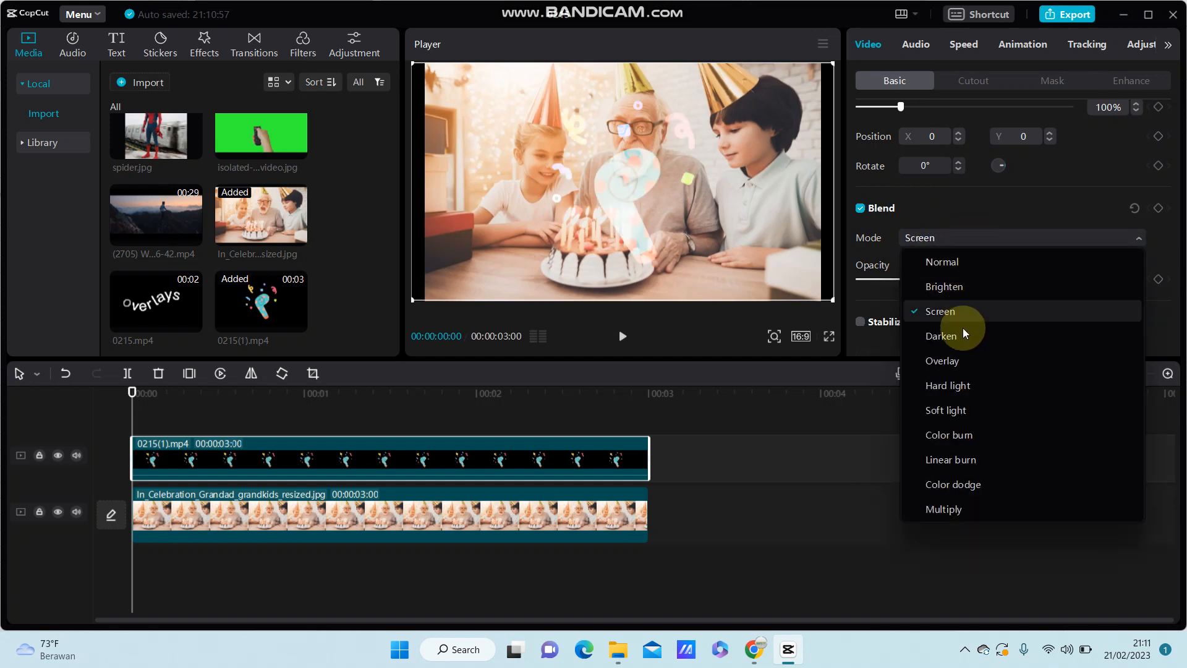
click(941, 336)
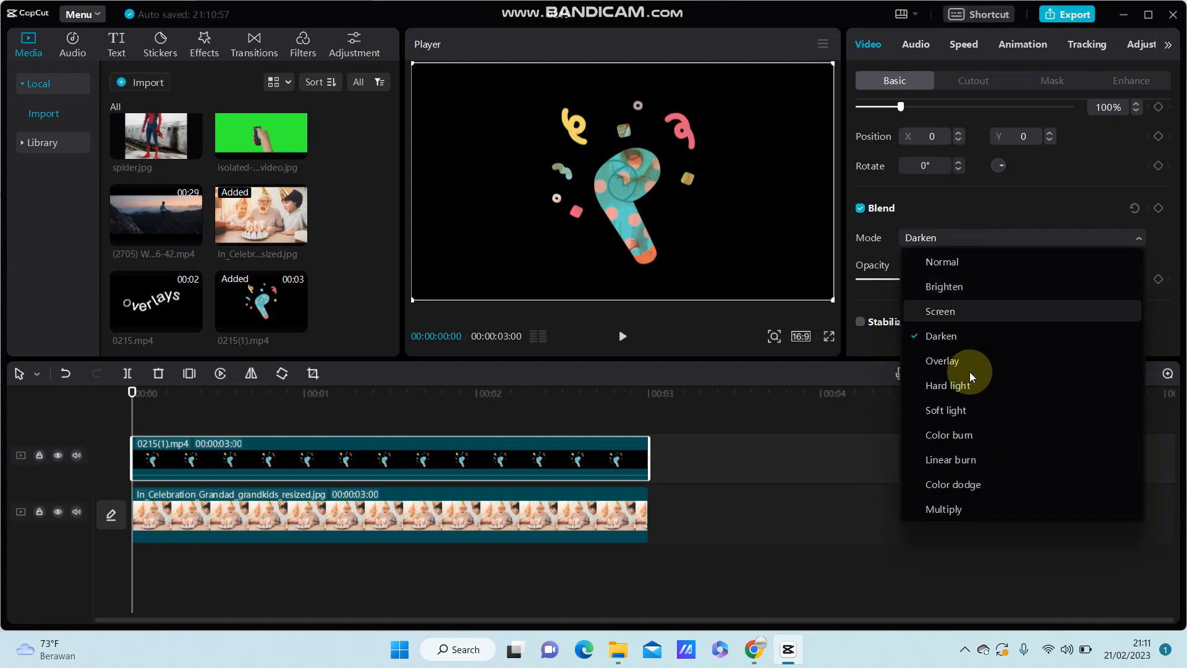
click(944, 410)
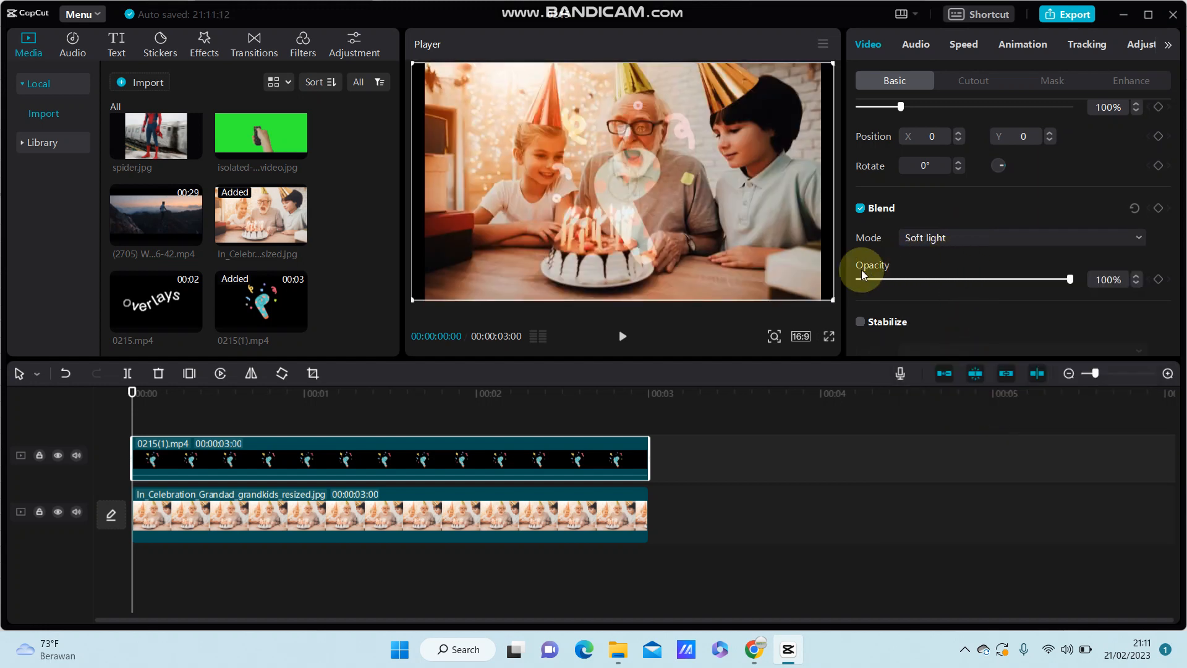
mouse_move(620, 333)
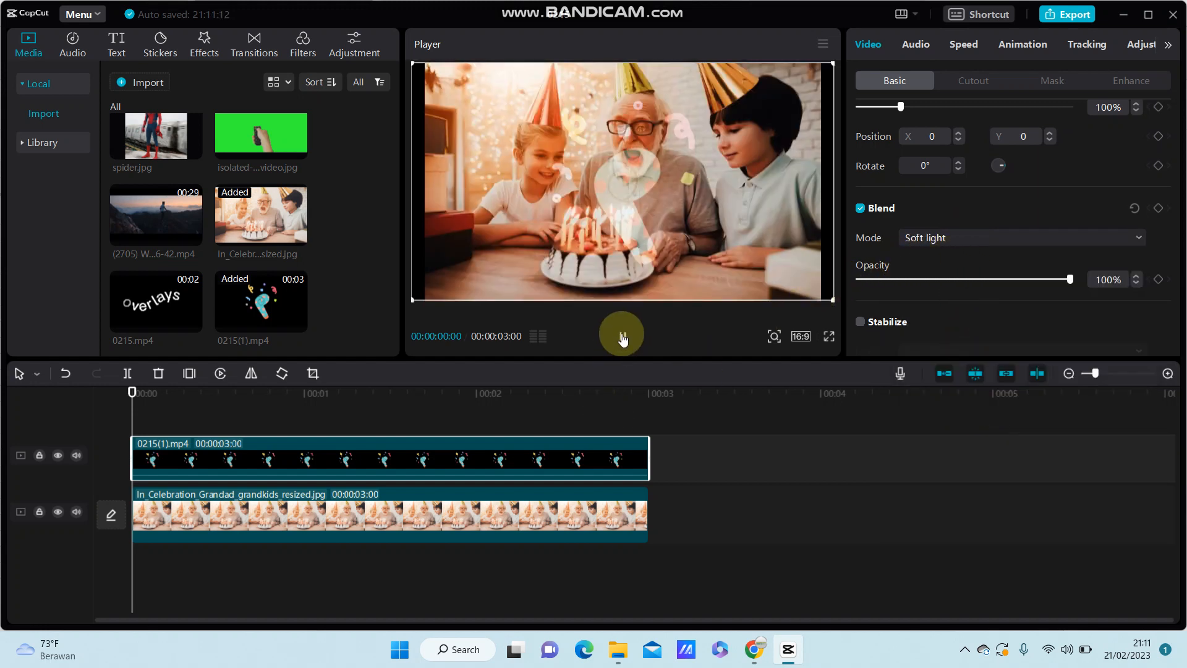
click(621, 334)
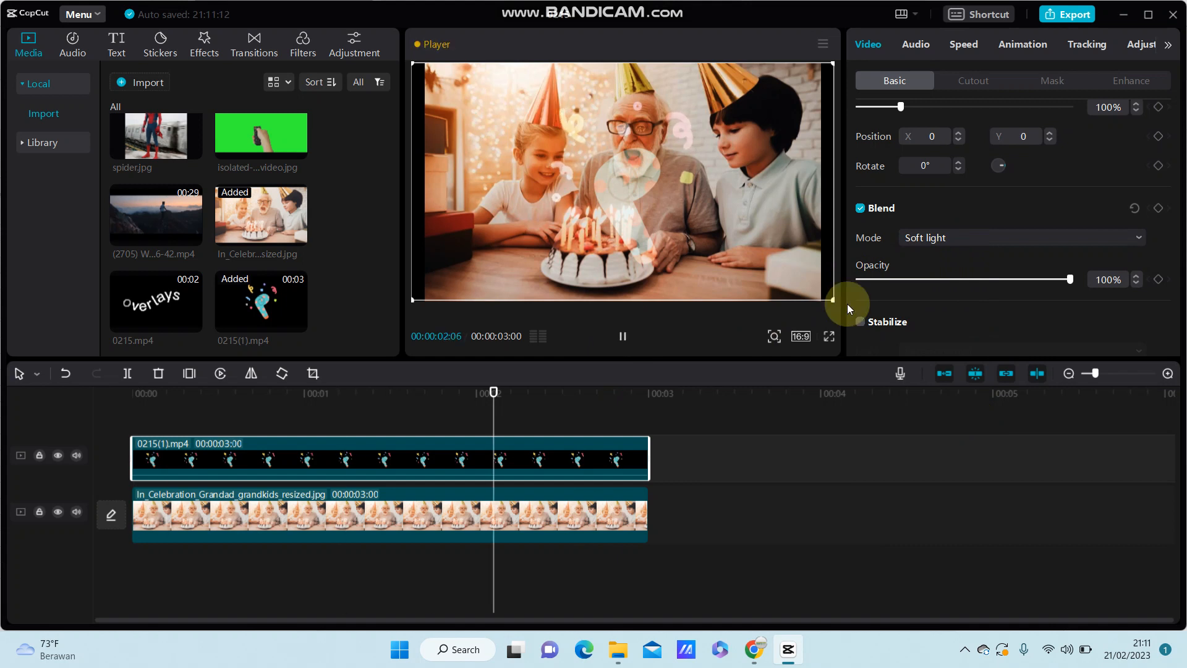
click(1021, 237)
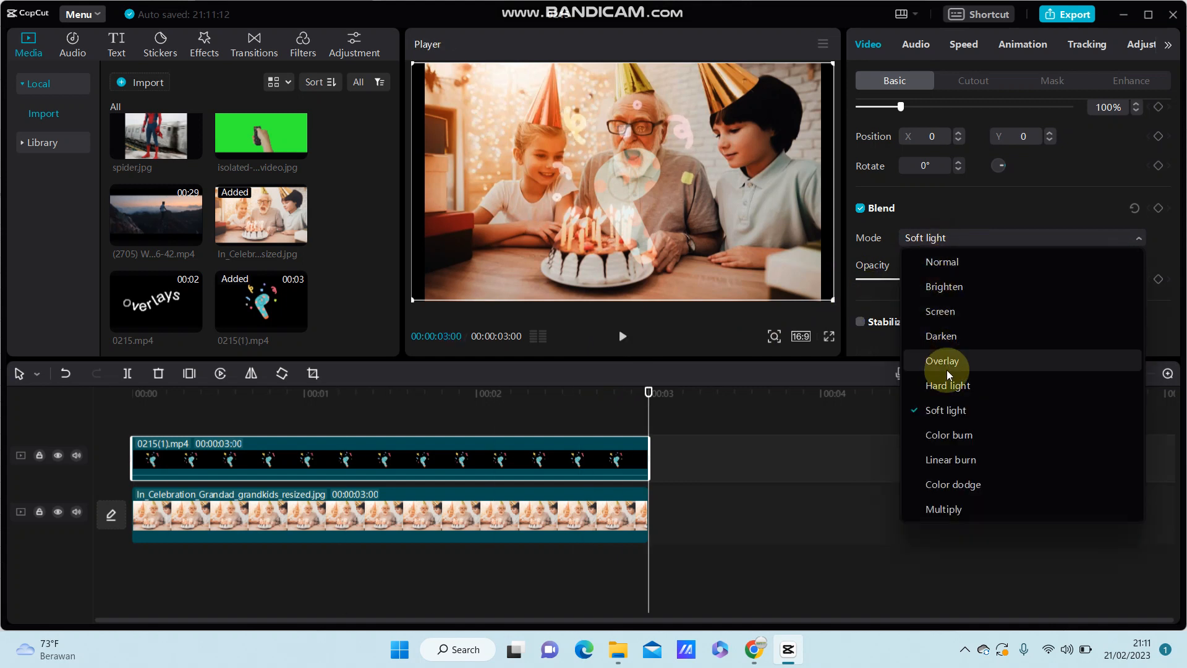
- Set Overlay blending, move opacity to 59% then 99%, and preview the result
click(942, 361)
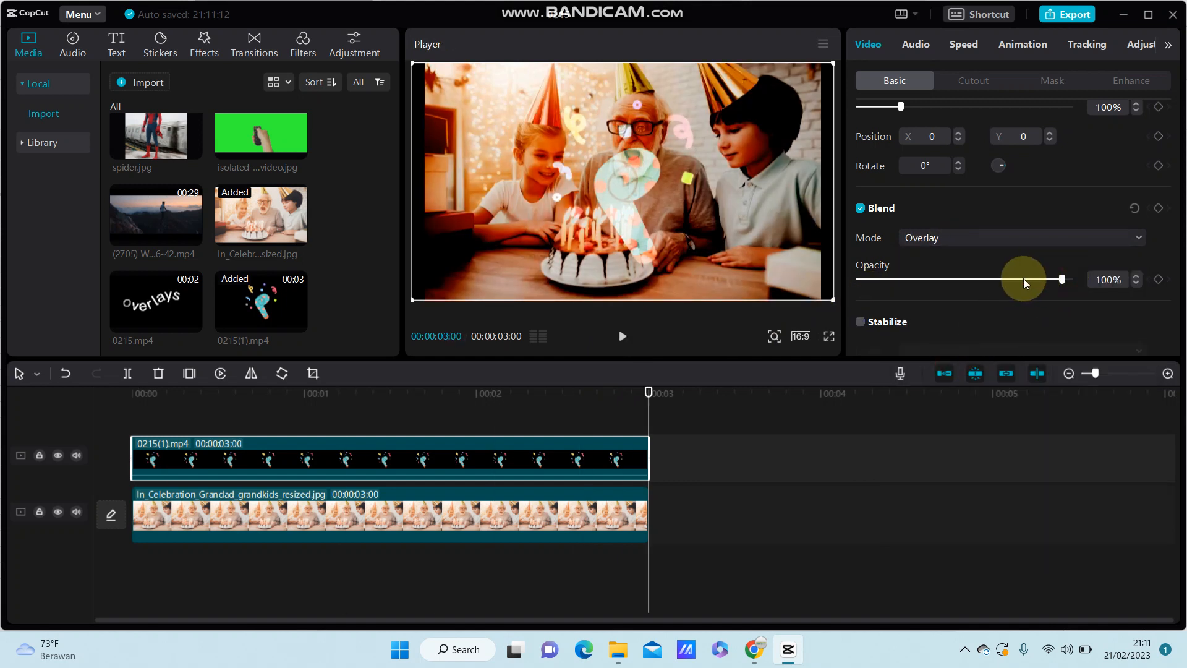
drag(1061, 278, 982, 281)
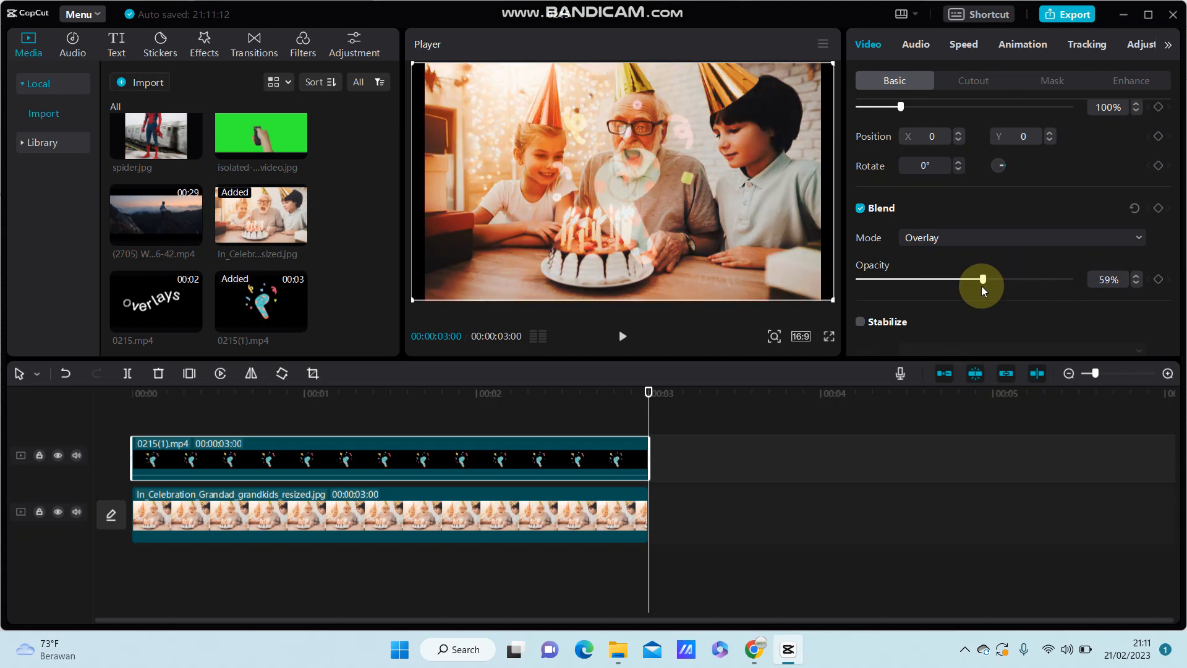
drag(981, 279, 1065, 279)
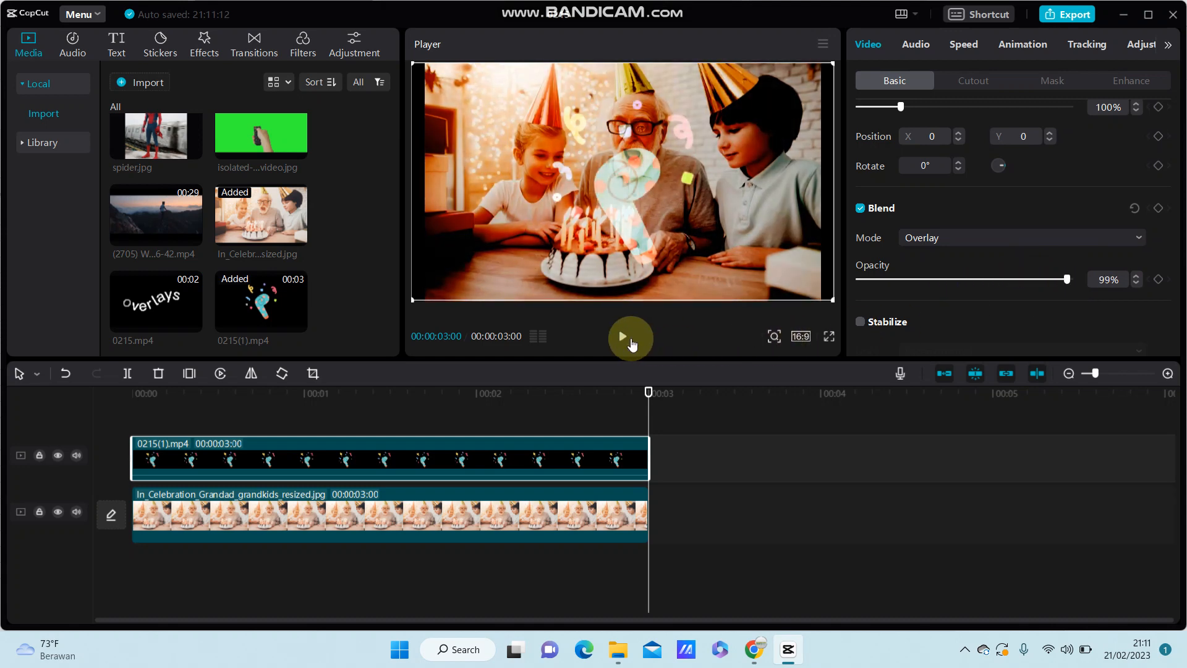
click(631, 337)
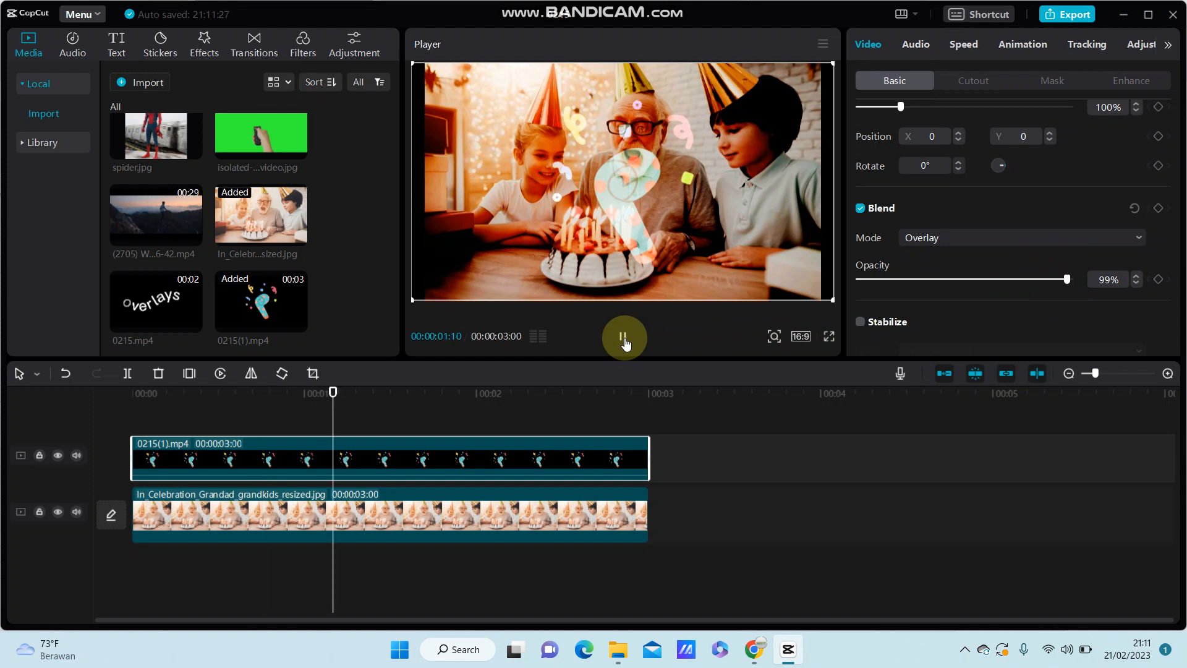